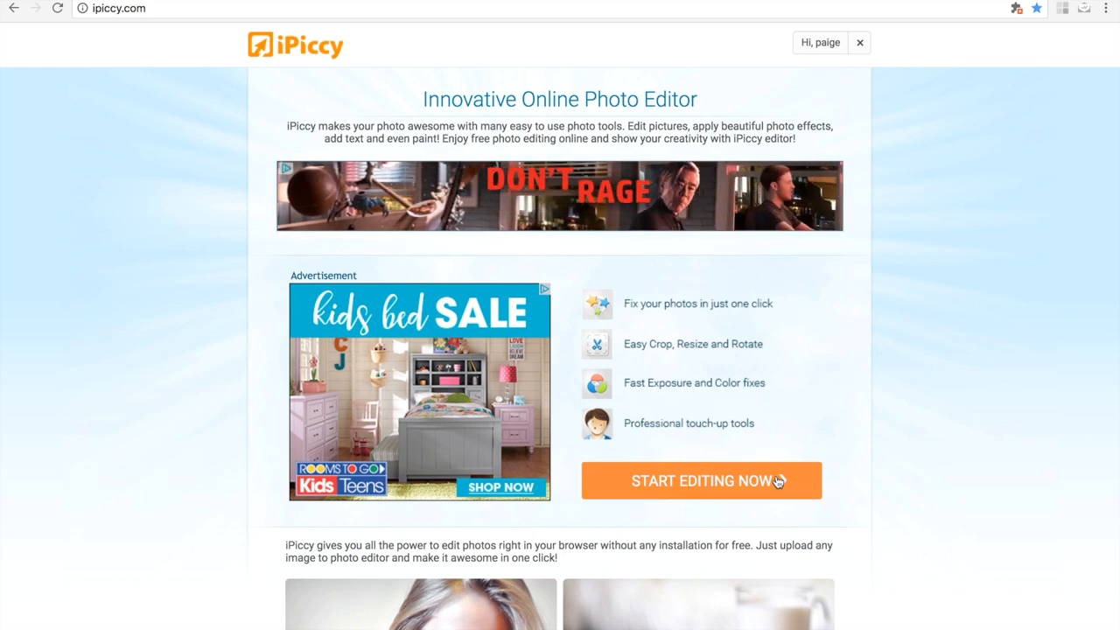
Launch the iPiccy editor and upload the red fingernails photo
left_click(701, 480)
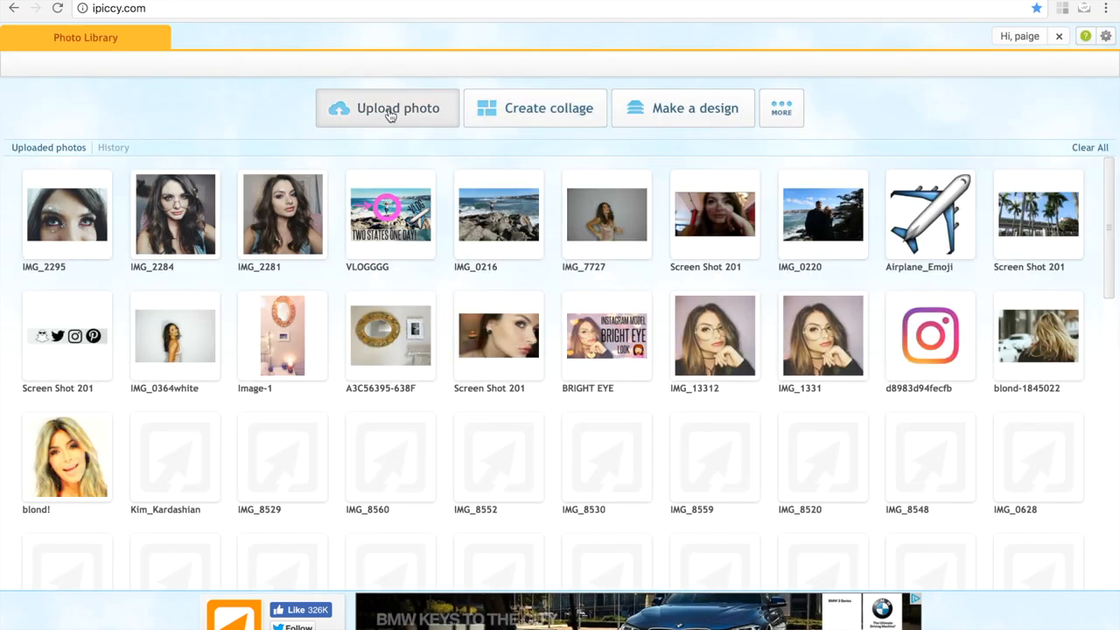
left_click(389, 108)
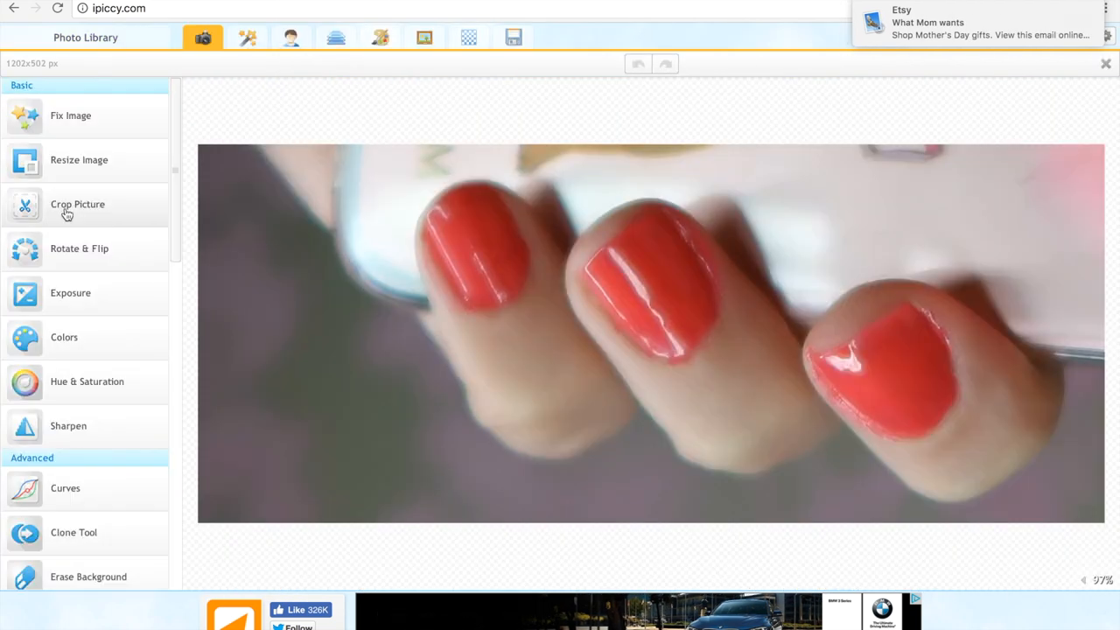
mouse_move(516, 267)
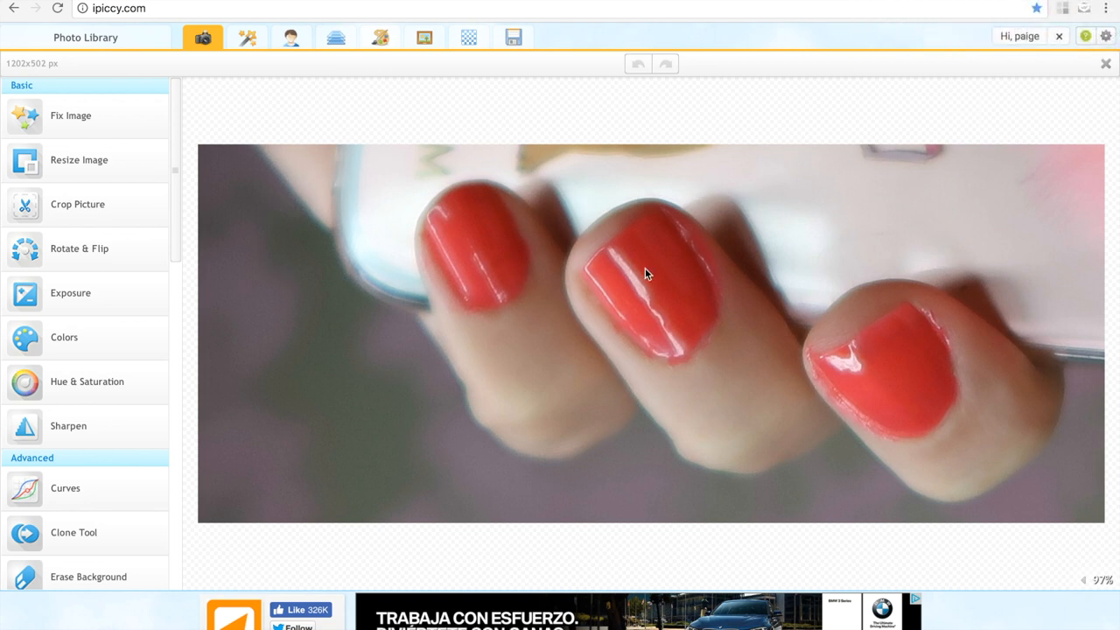
mouse_move(179, 210)
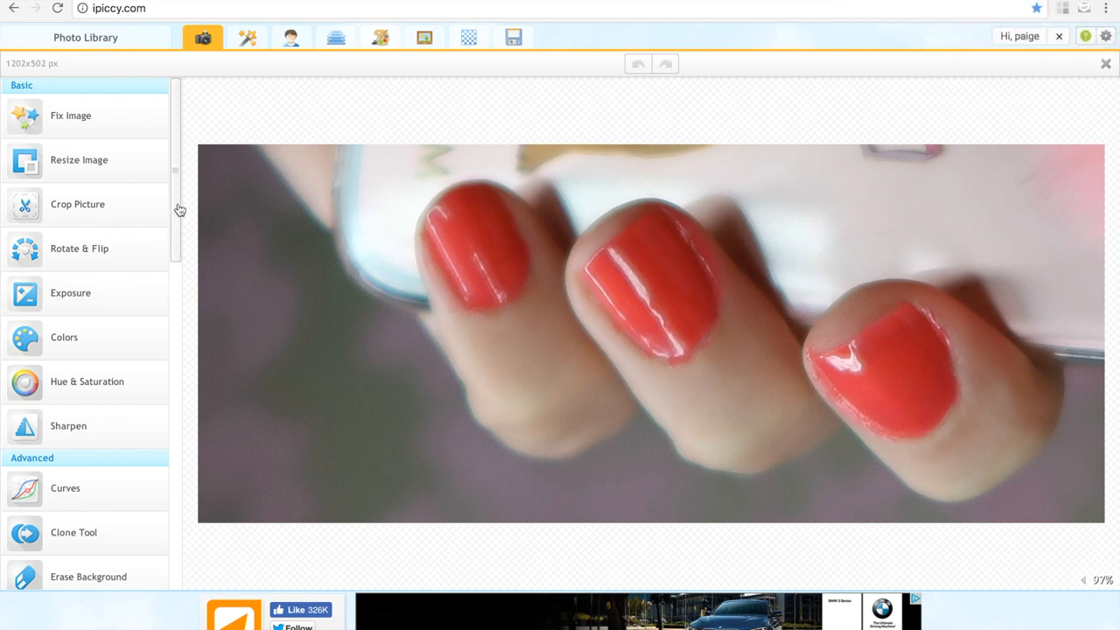
scroll("down", 3)
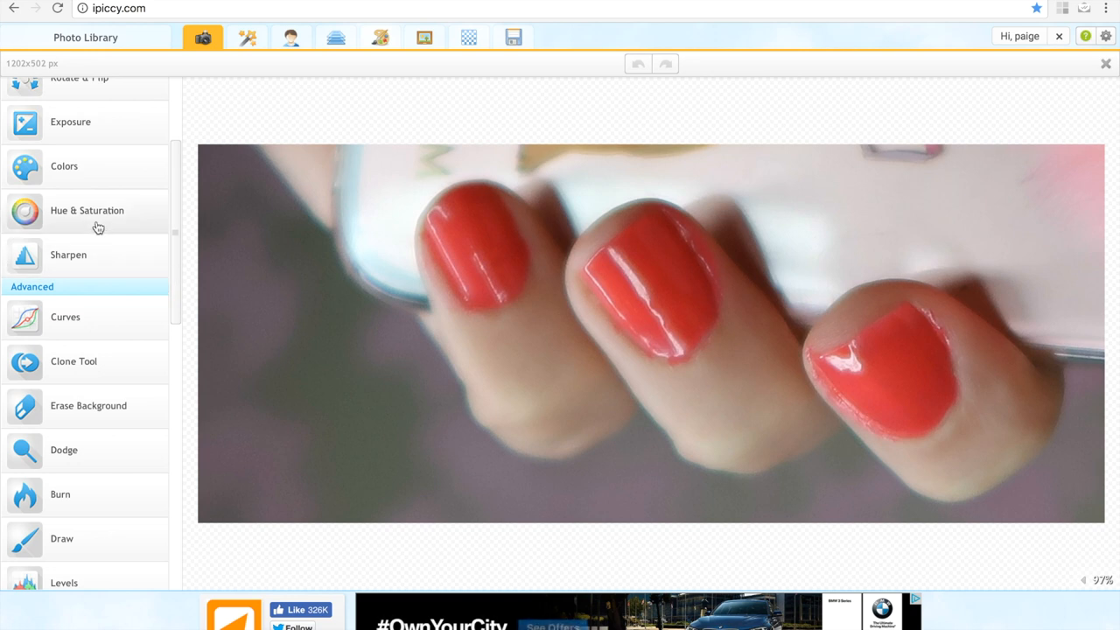
Start a brushable Hue & Saturation adjustment with the Effect mask mode selected
left_click(85, 210)
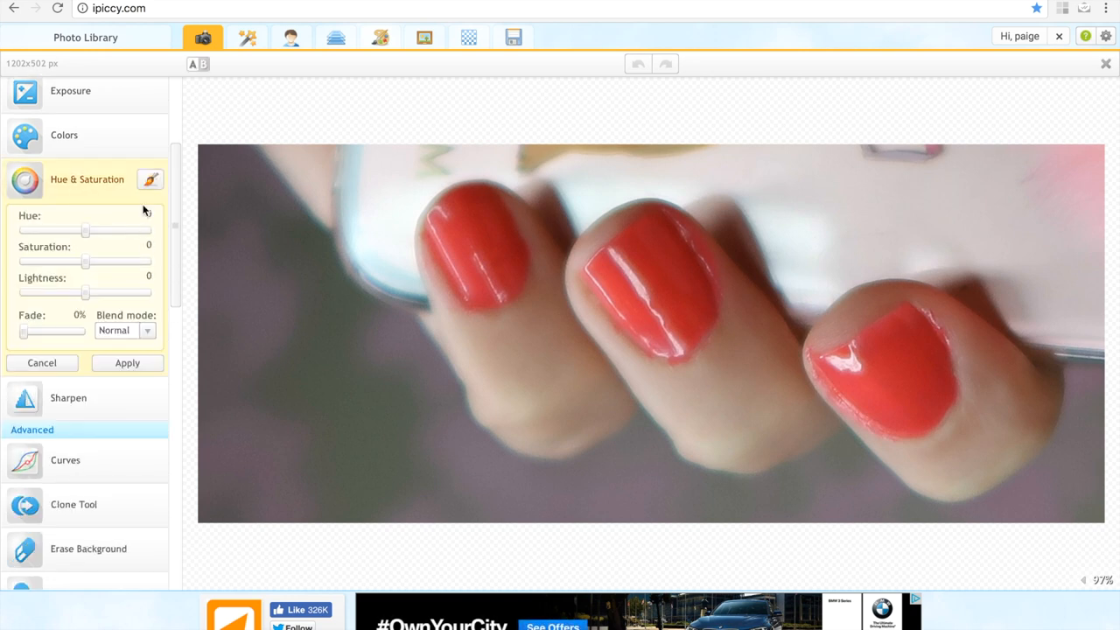
left_click(150, 179)
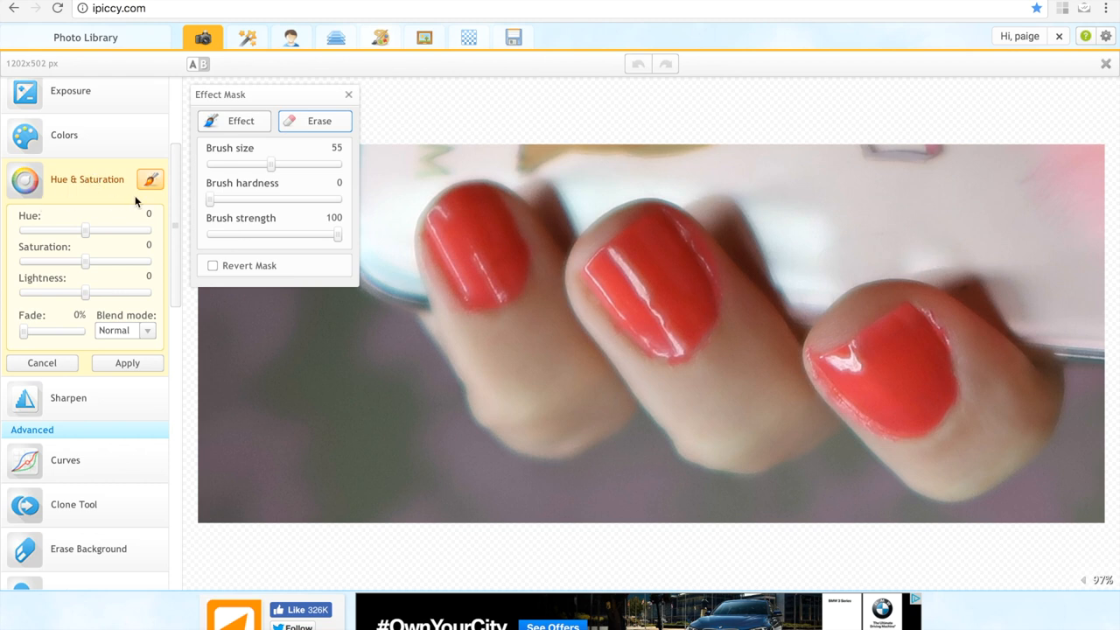
mouse_move(134, 188)
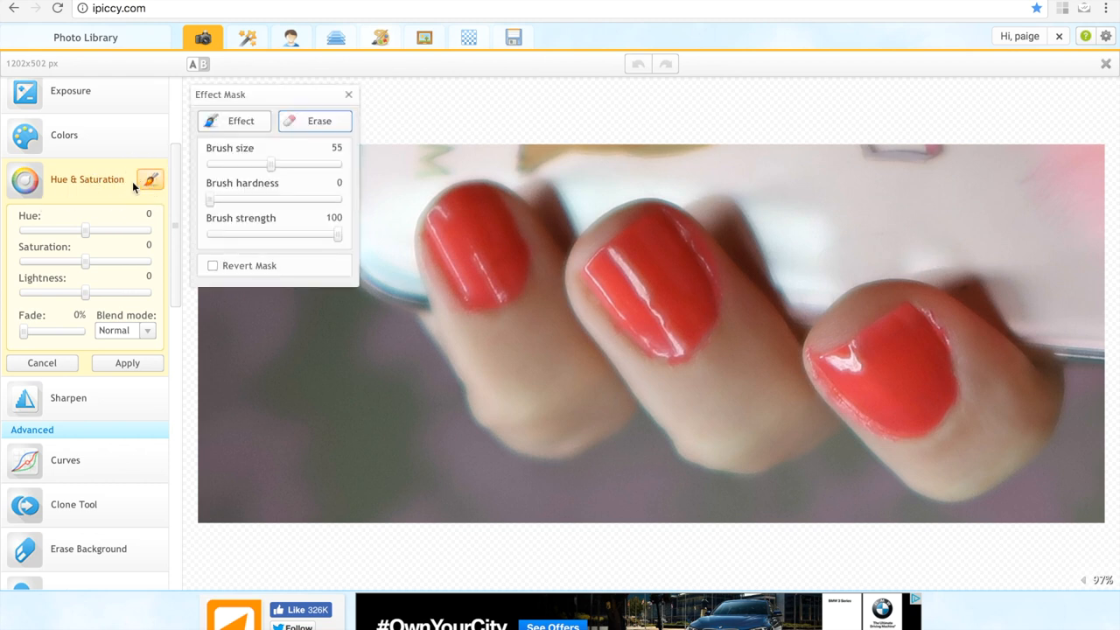
left_click(233, 121)
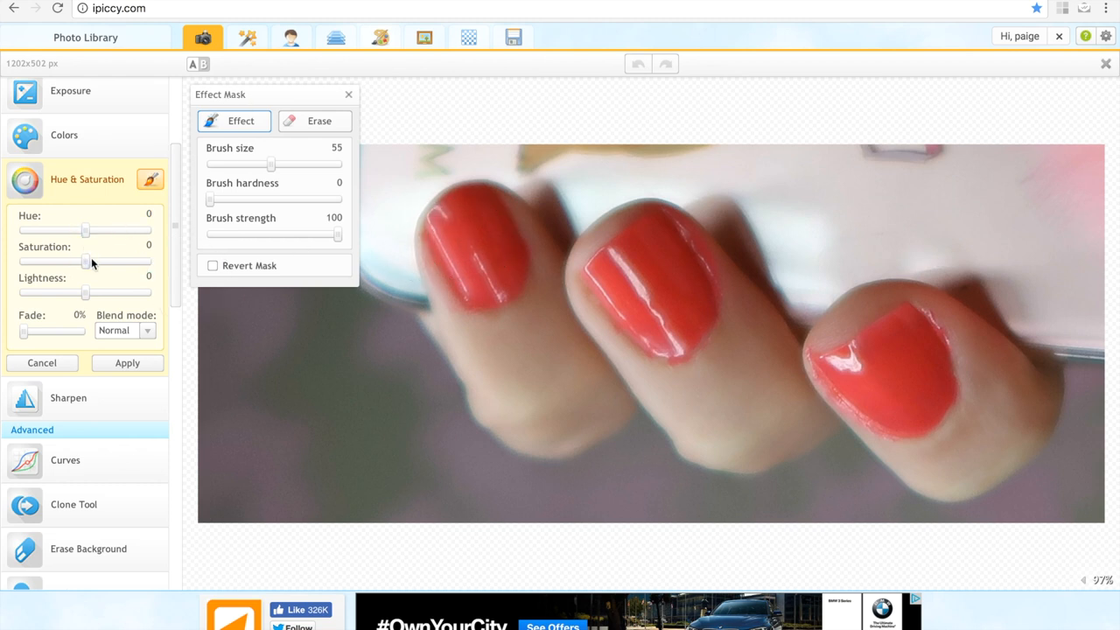
Try different hue values, then settle the Hue slider at -46 so the nails look pink
left_click_drag(85, 230, 116, 231)
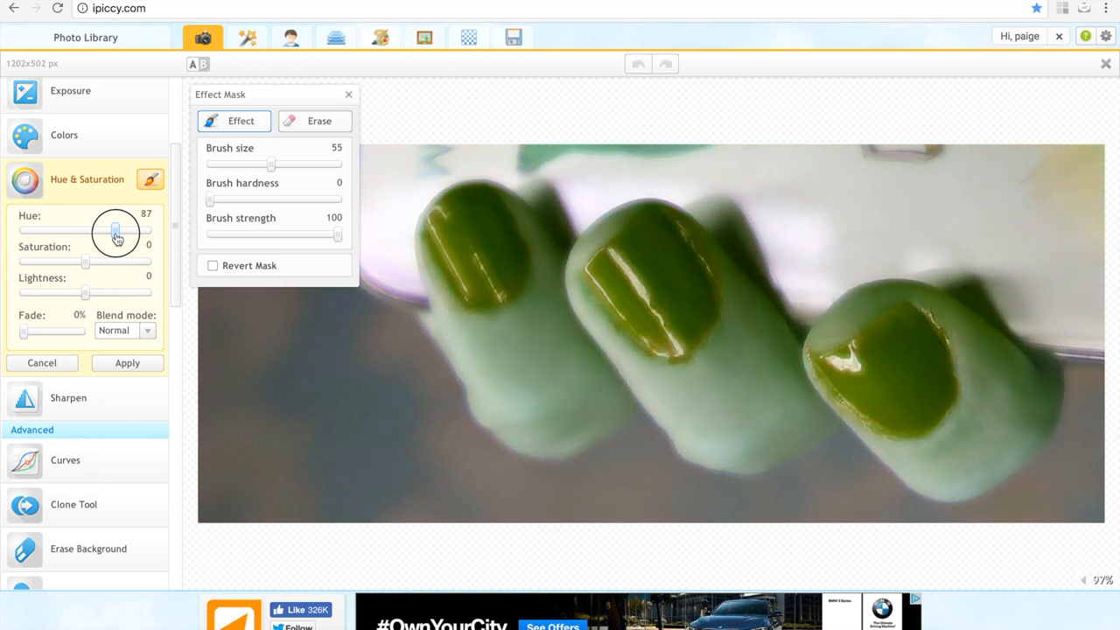
left_click_drag(117, 230, 57, 231)
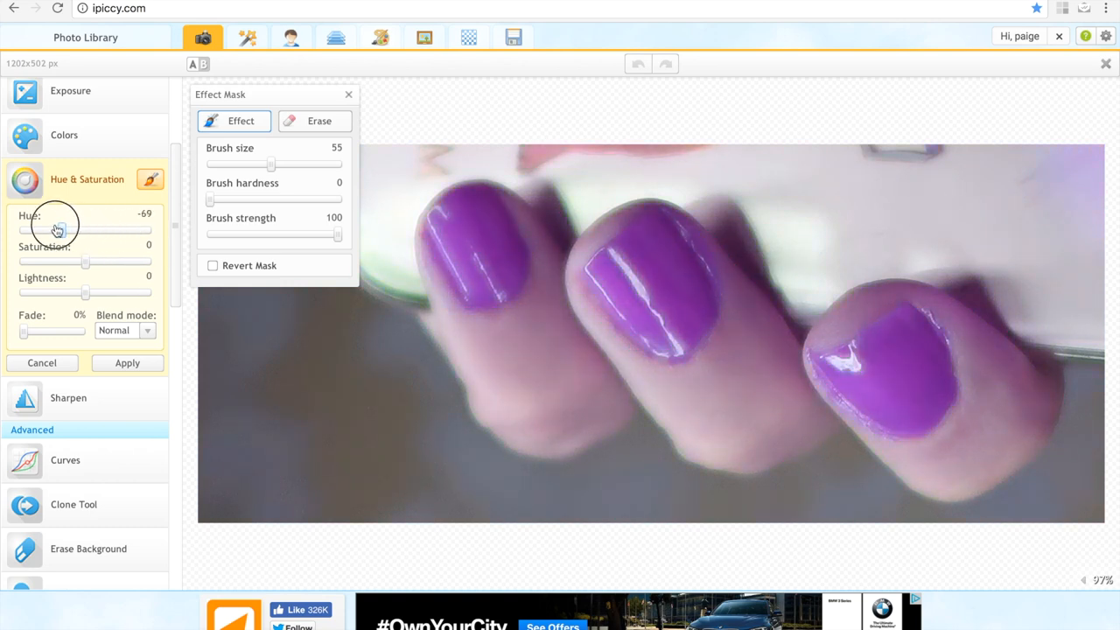
left_click_drag(57, 229, 22, 230)
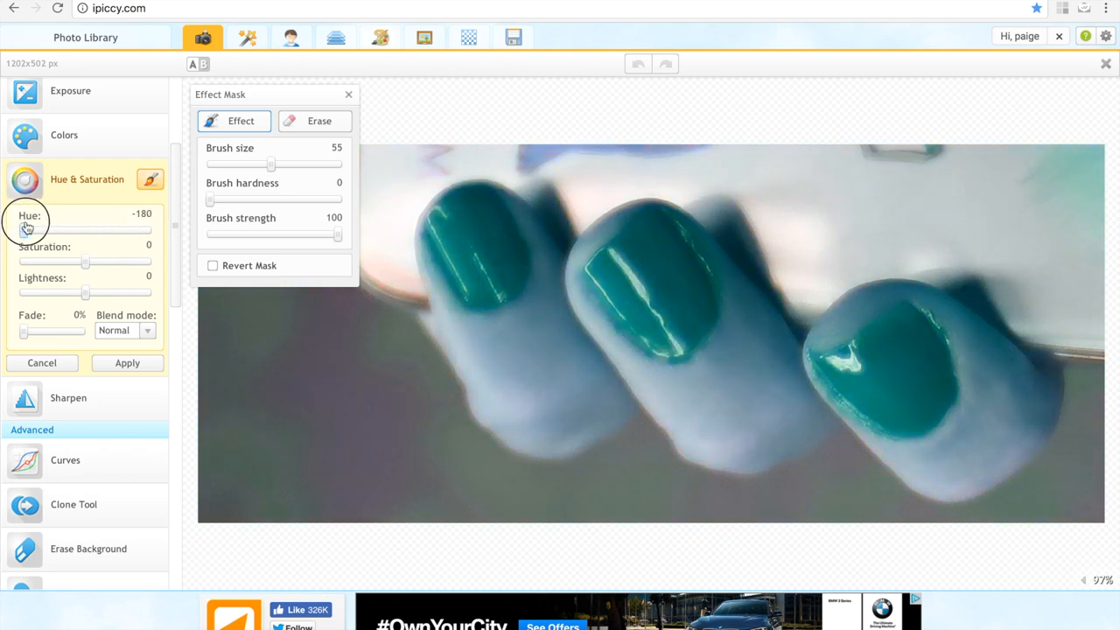
left_click_drag(23, 230, 63, 230)
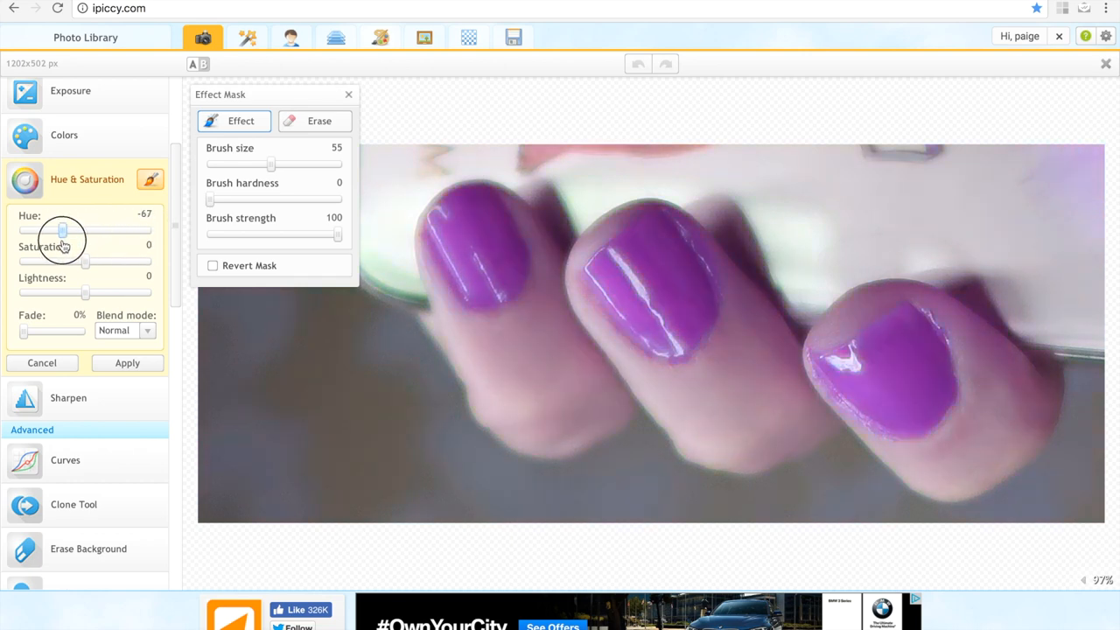
left_click_drag(62, 229, 147, 230)
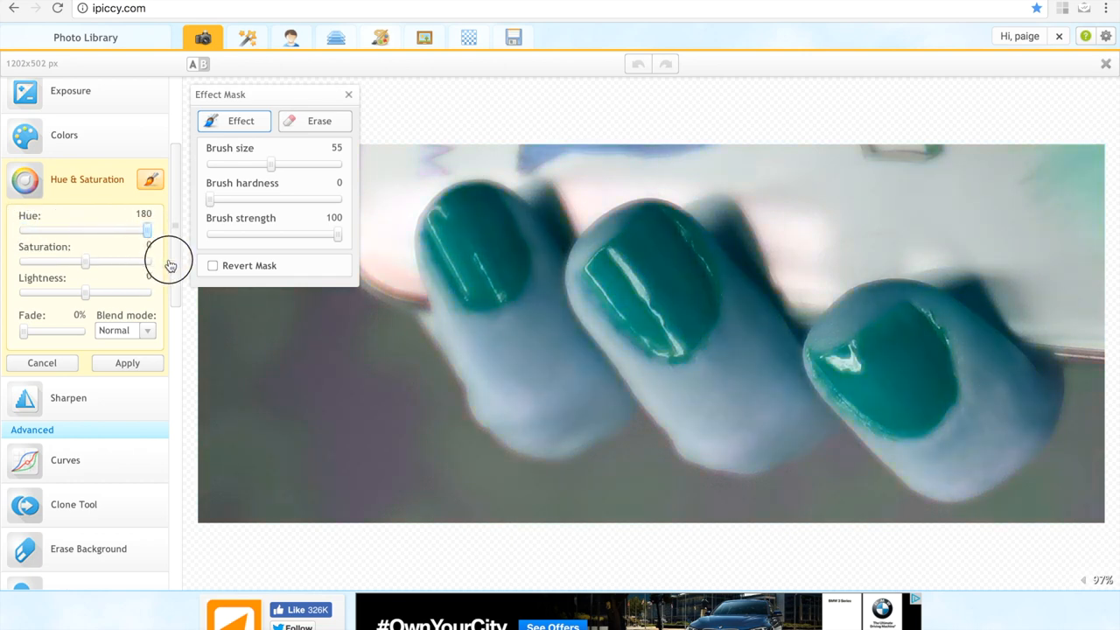
left_click_drag(147, 230, 85, 230)
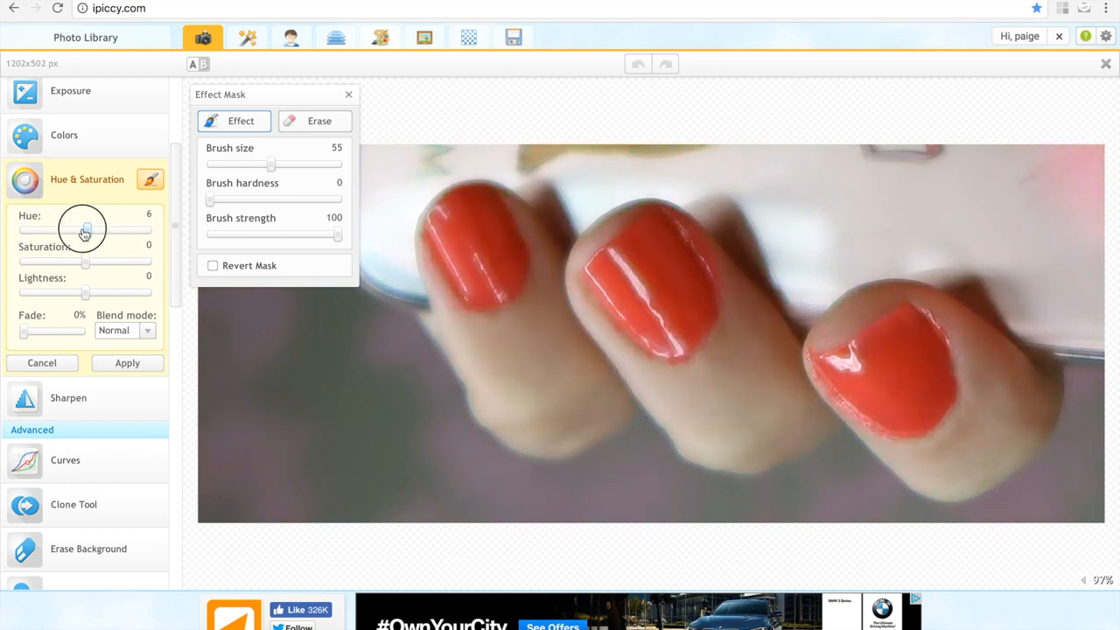
left_click_drag(86, 228, 62, 228)
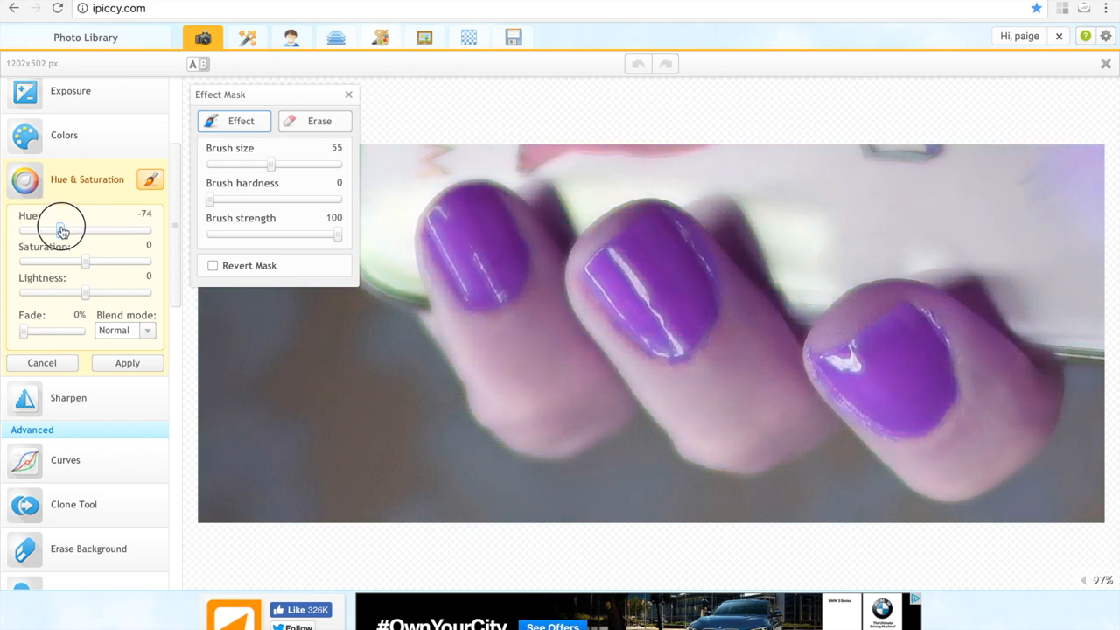
left_click_drag(61, 230, 71, 230)
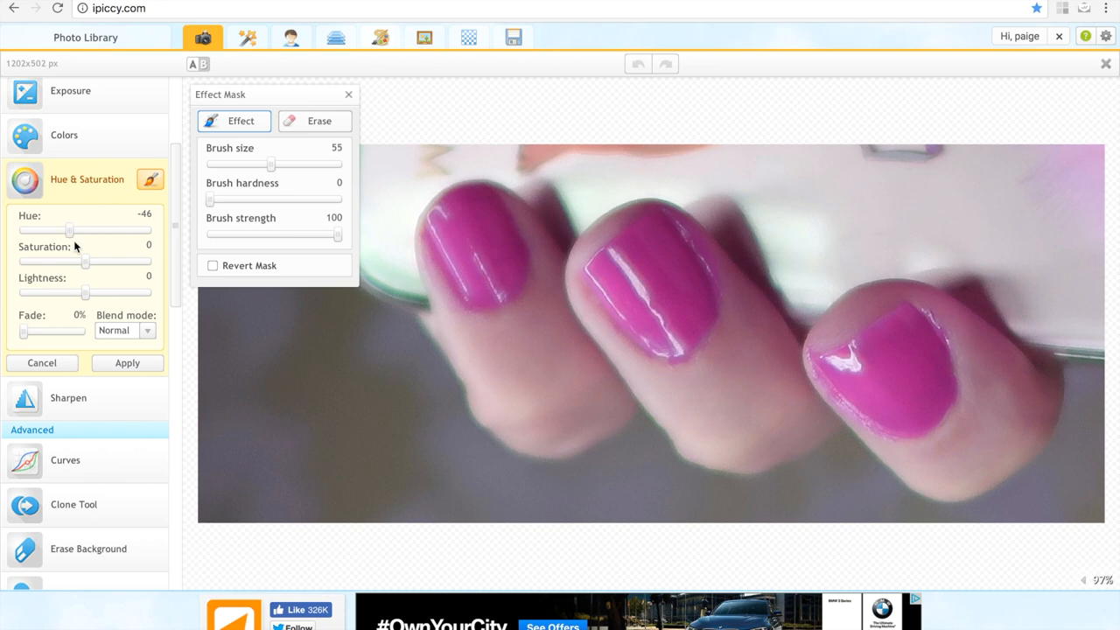
Set saturation to 8, fade to 31%, and choose normal blending
left_click_drag(85, 260, 140, 260)
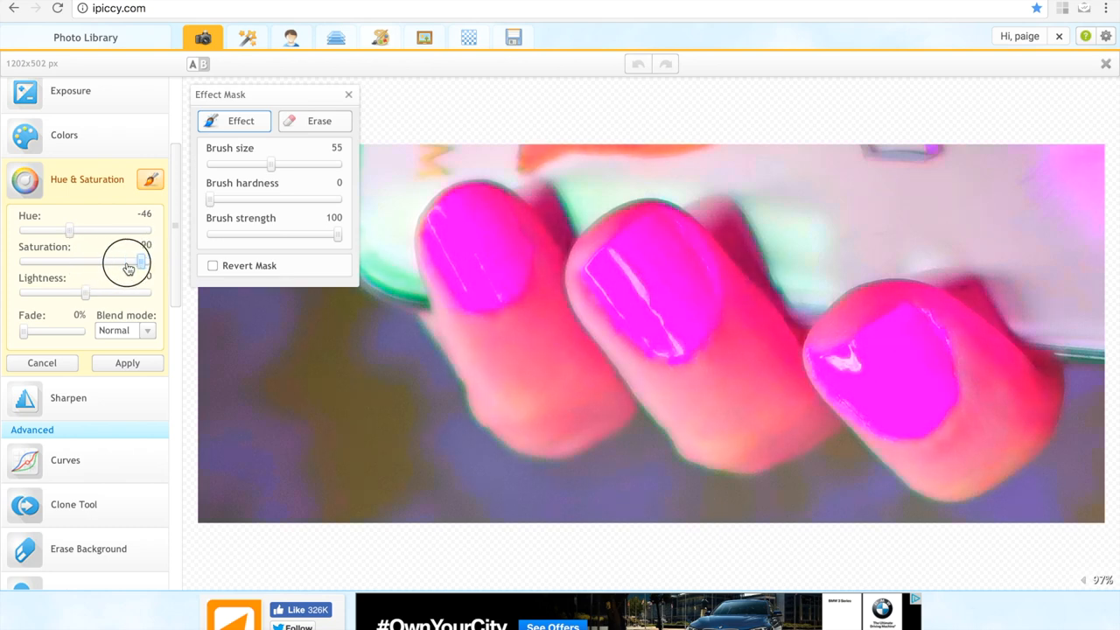
left_click_drag(140, 261, 135, 260)
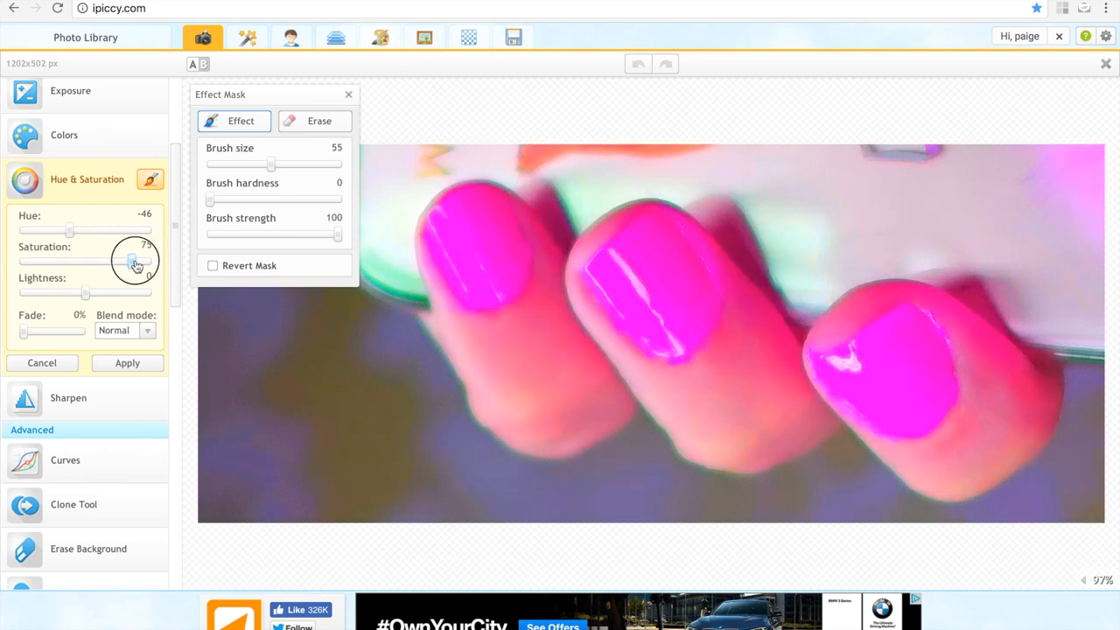
left_click_drag(136, 261, 92, 260)
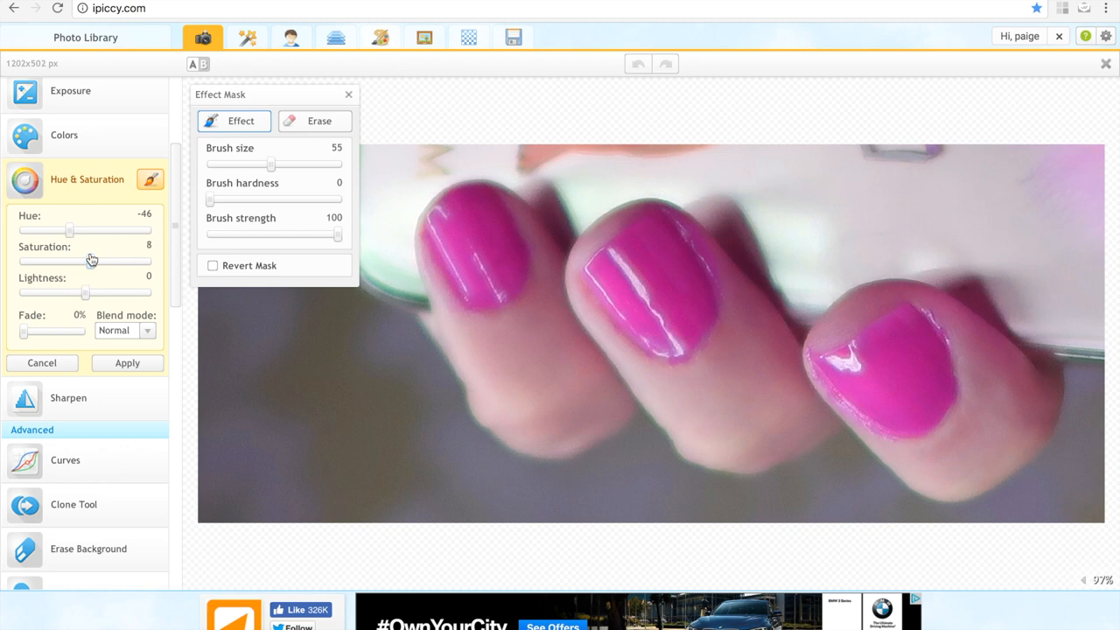
left_click_drag(19, 331, 68, 331)
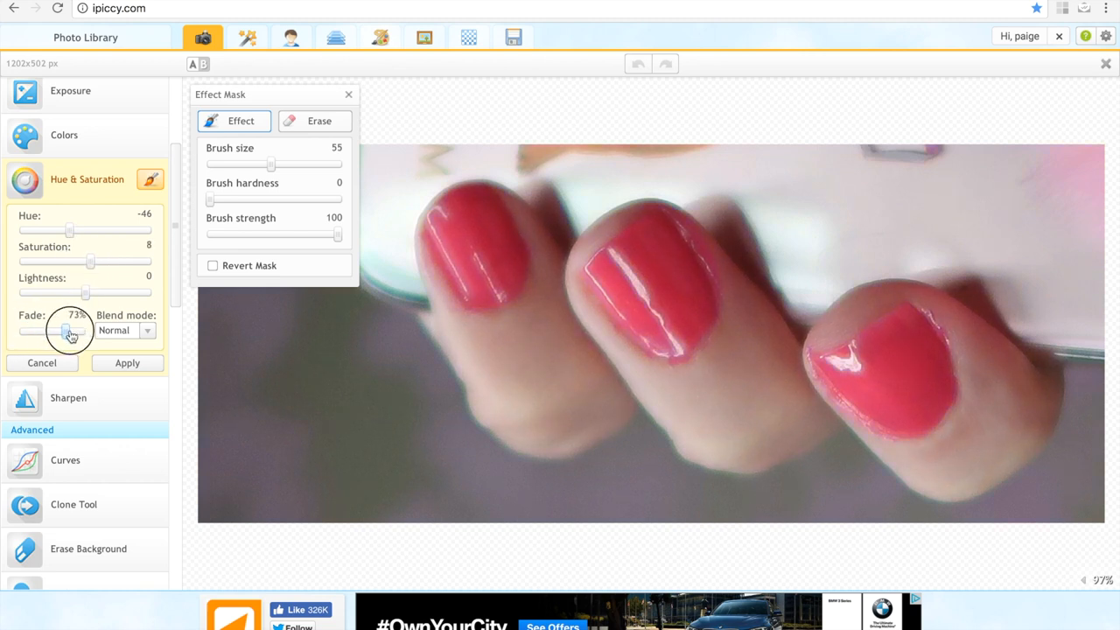
left_click_drag(68, 331, 35, 331)
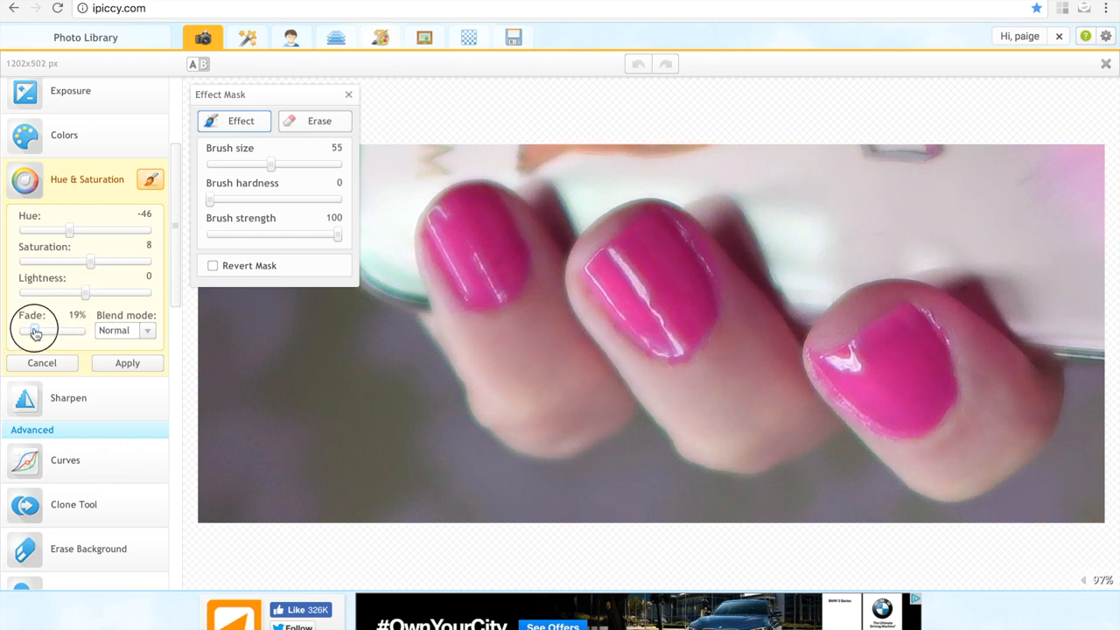
left_click(124, 330)
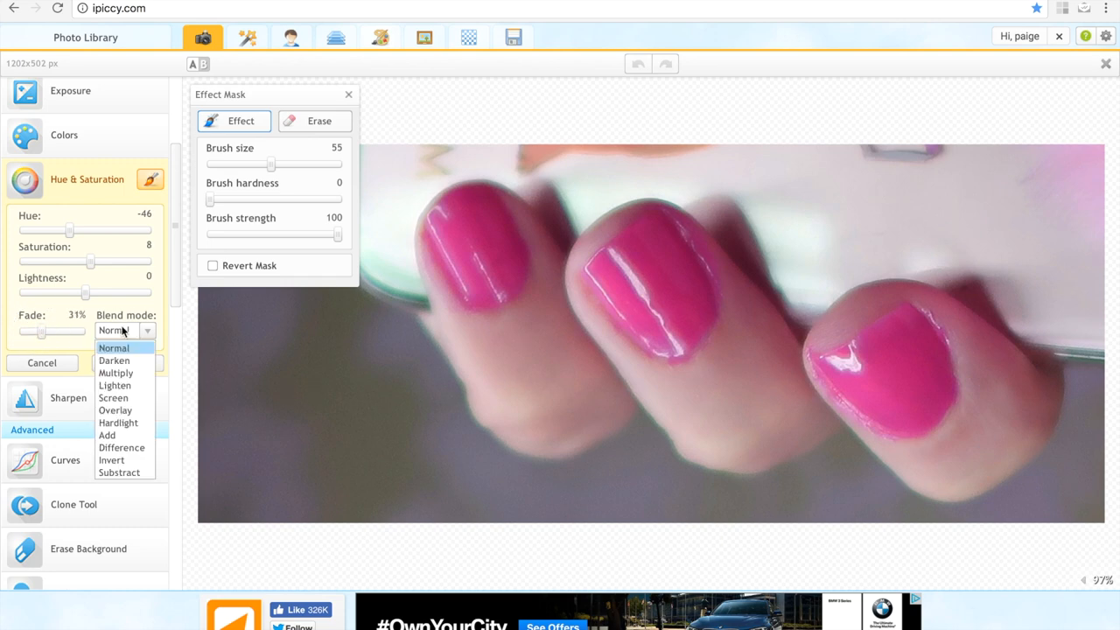
left_click(118, 472)
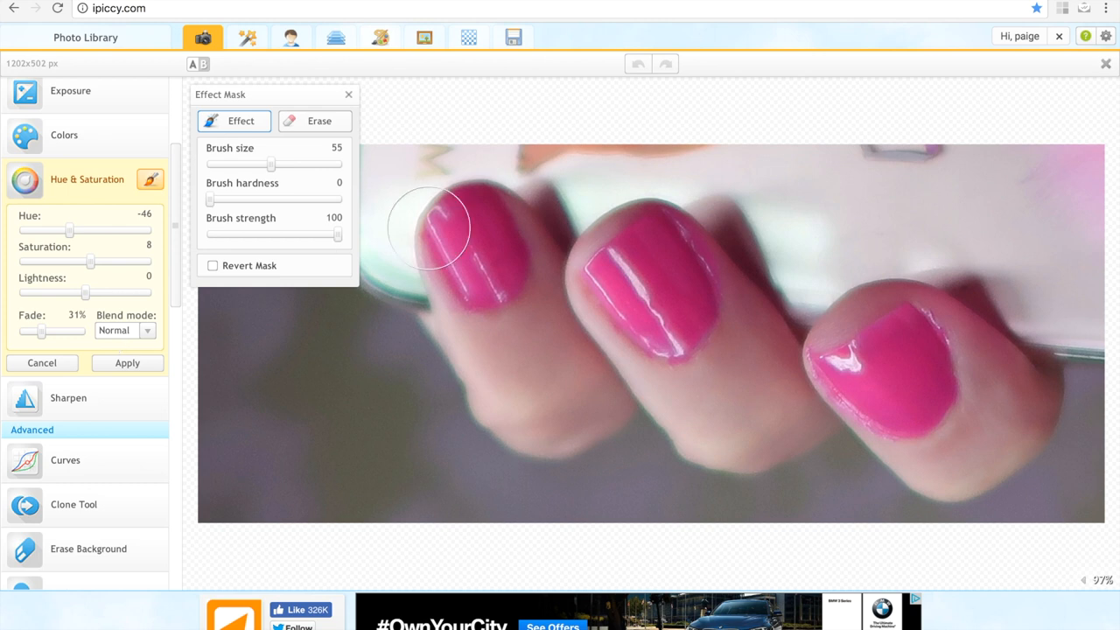
Set the mask brush size to 18, tick Revert Mask, and return to Effect mode
left_click_drag(271, 165, 231, 165)
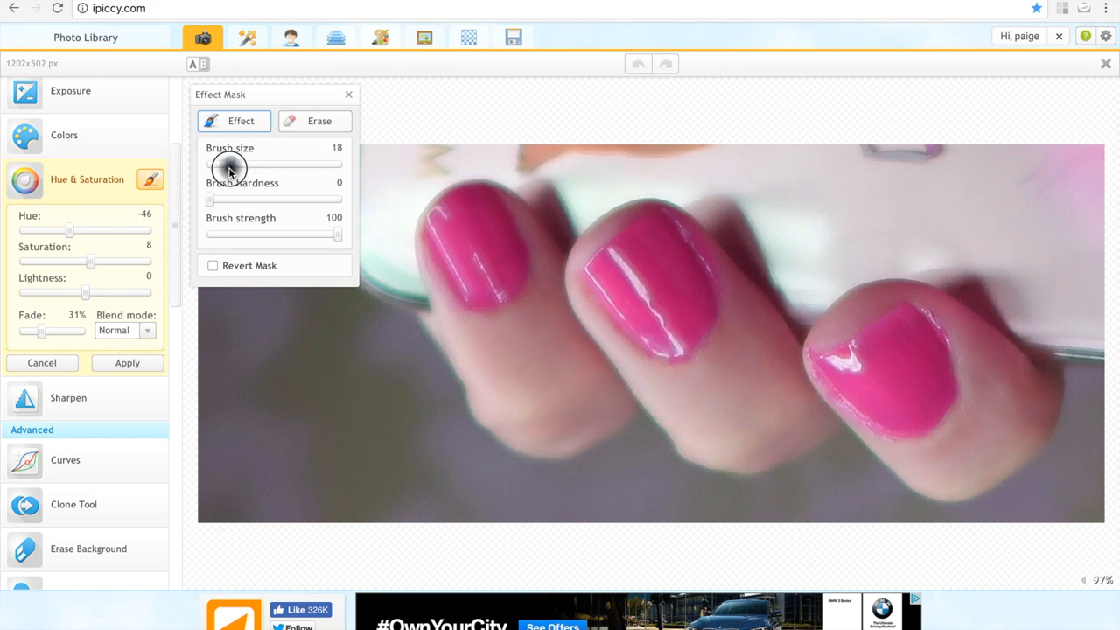
mouse_move(433, 208)
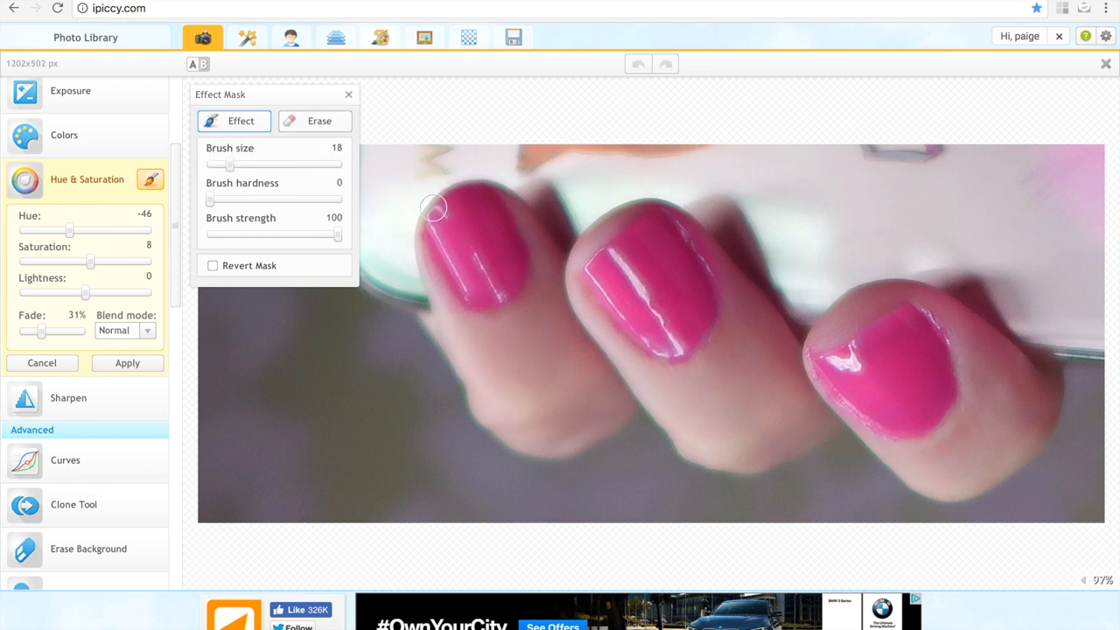
left_click(212, 265)
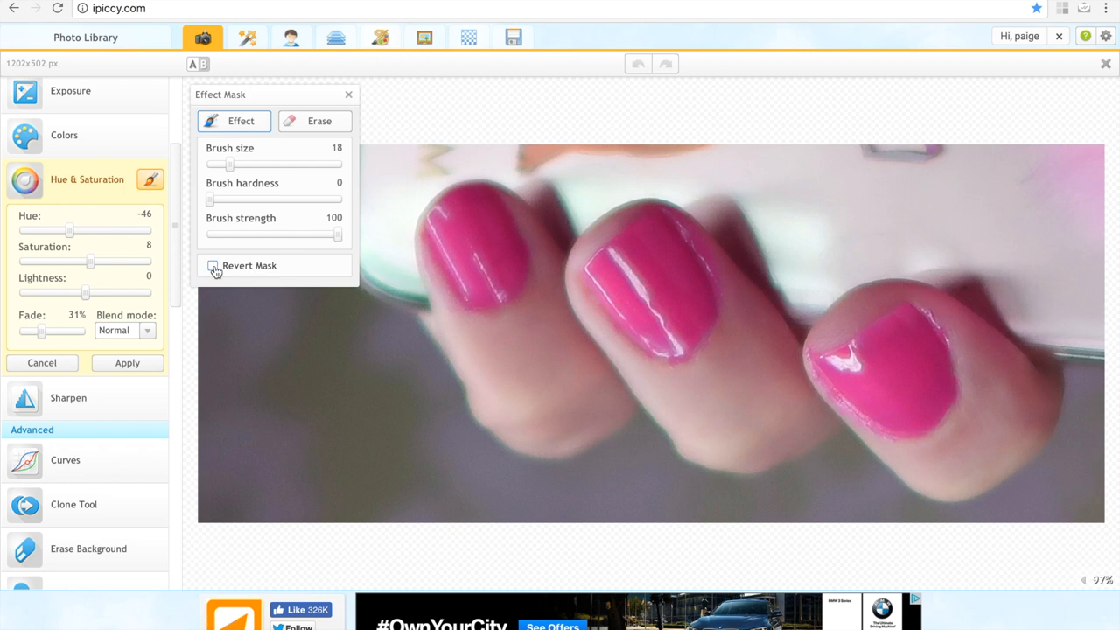
left_click(214, 265)
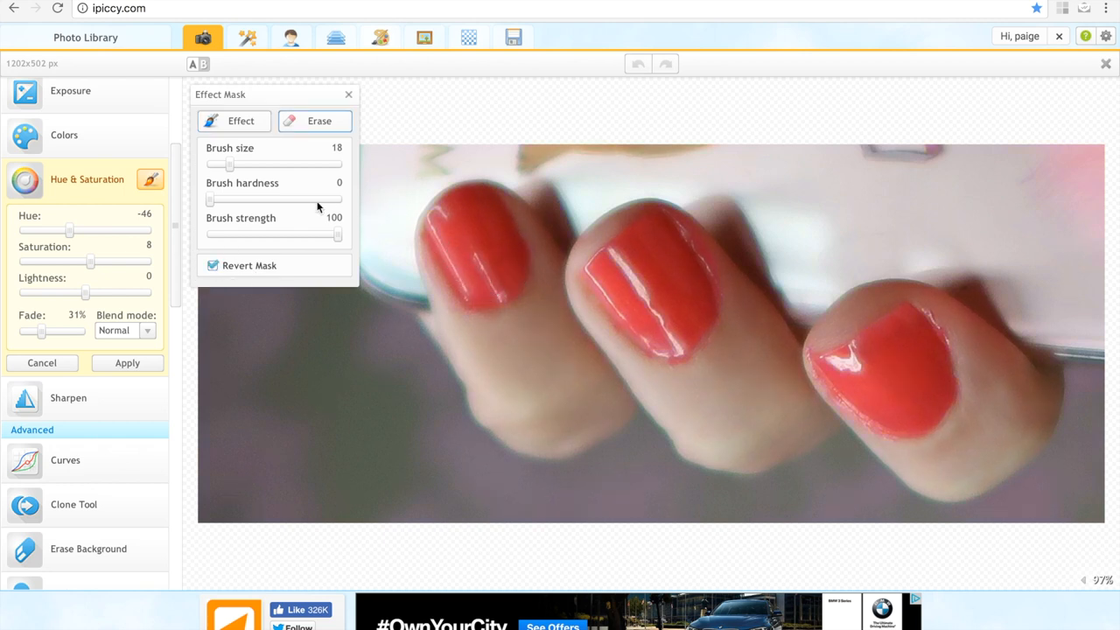
left_click(212, 266)
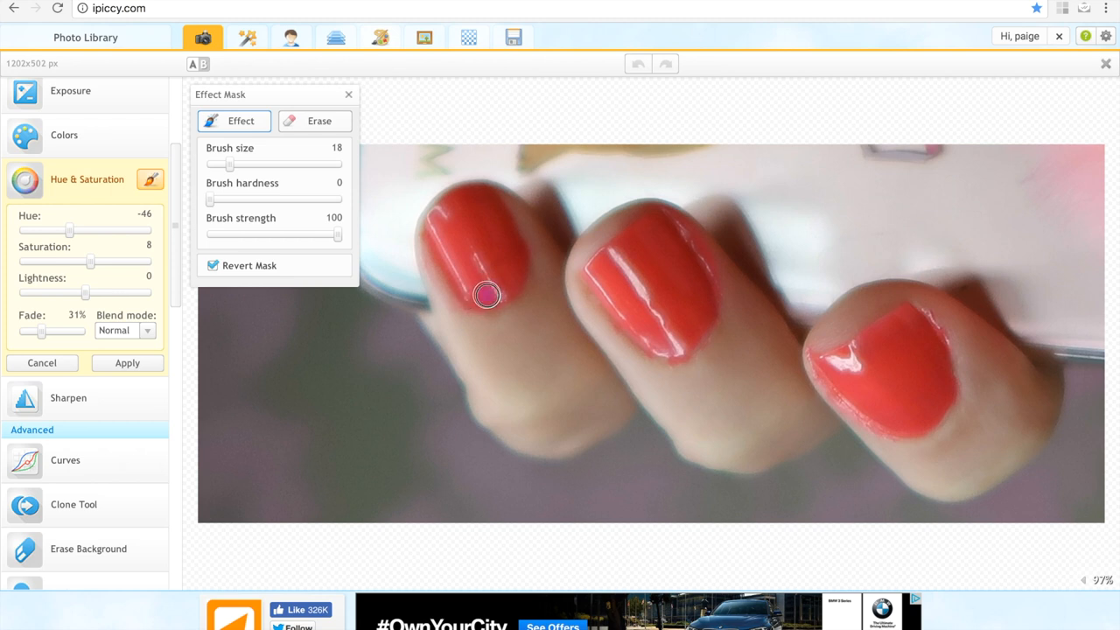
Paint the pink hue over the first fingernail
left_click_drag(486, 295, 467, 193)
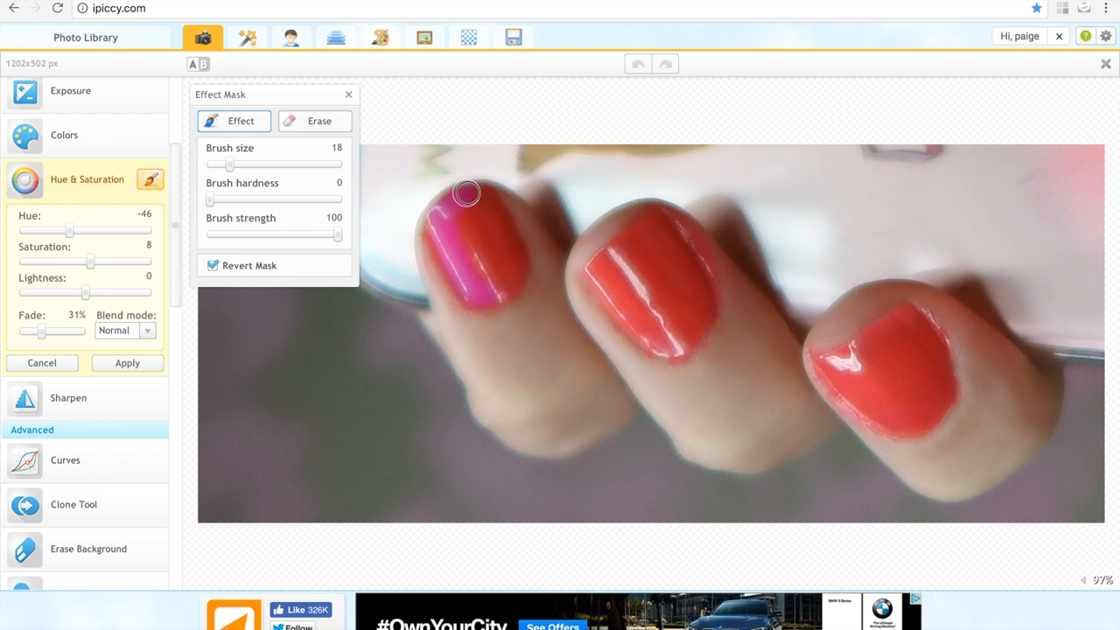
left_click_drag(467, 193, 512, 276)
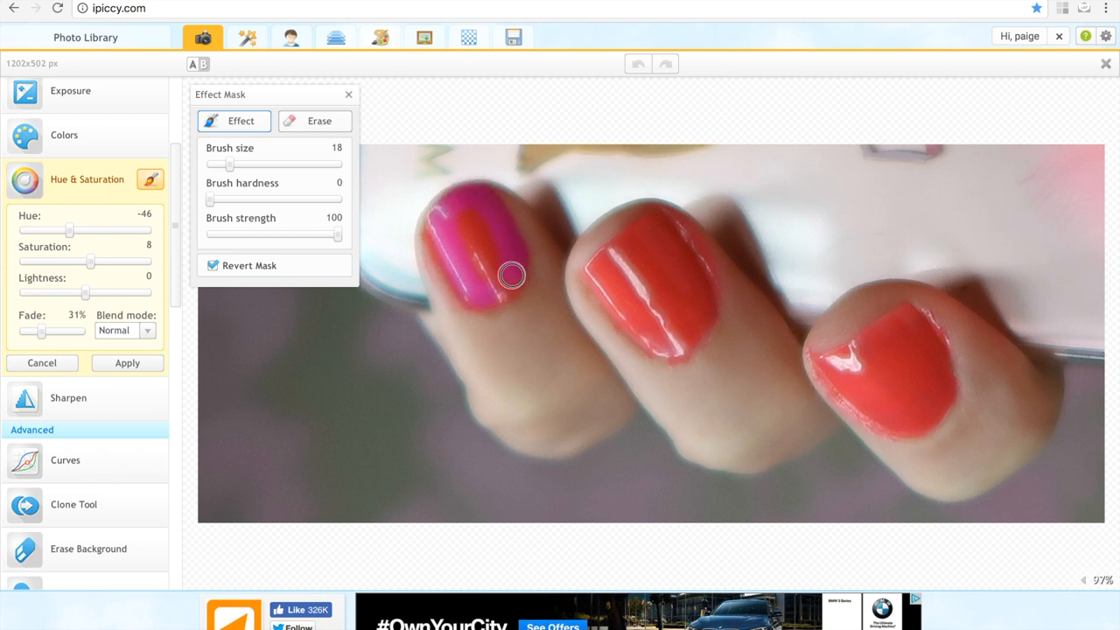
left_click_drag(512, 276, 441, 256)
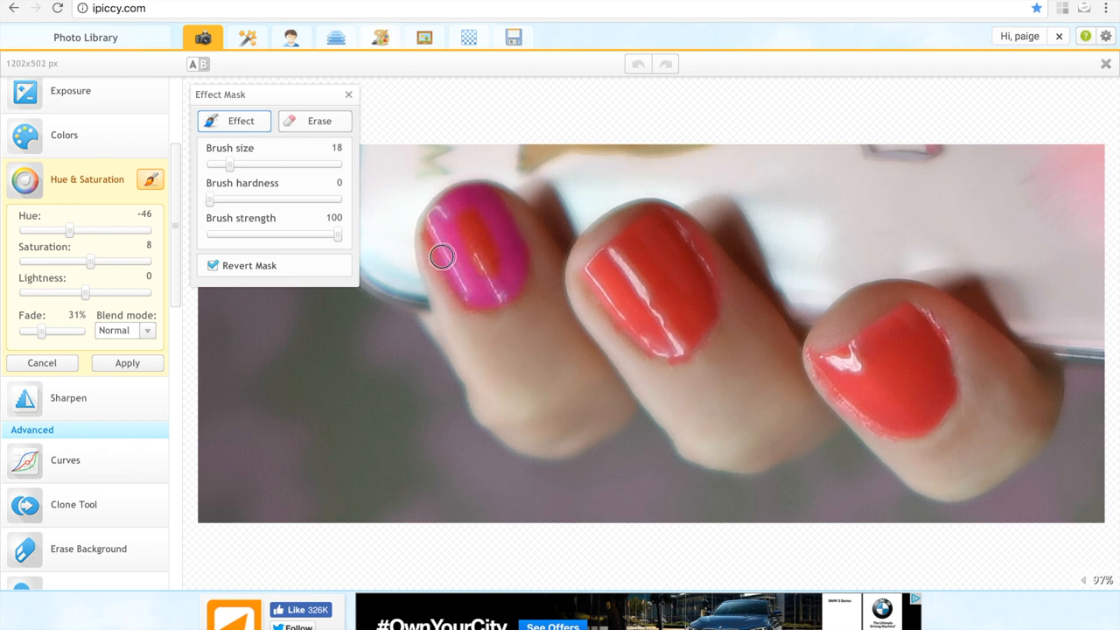
left_click_drag(442, 257, 484, 288)
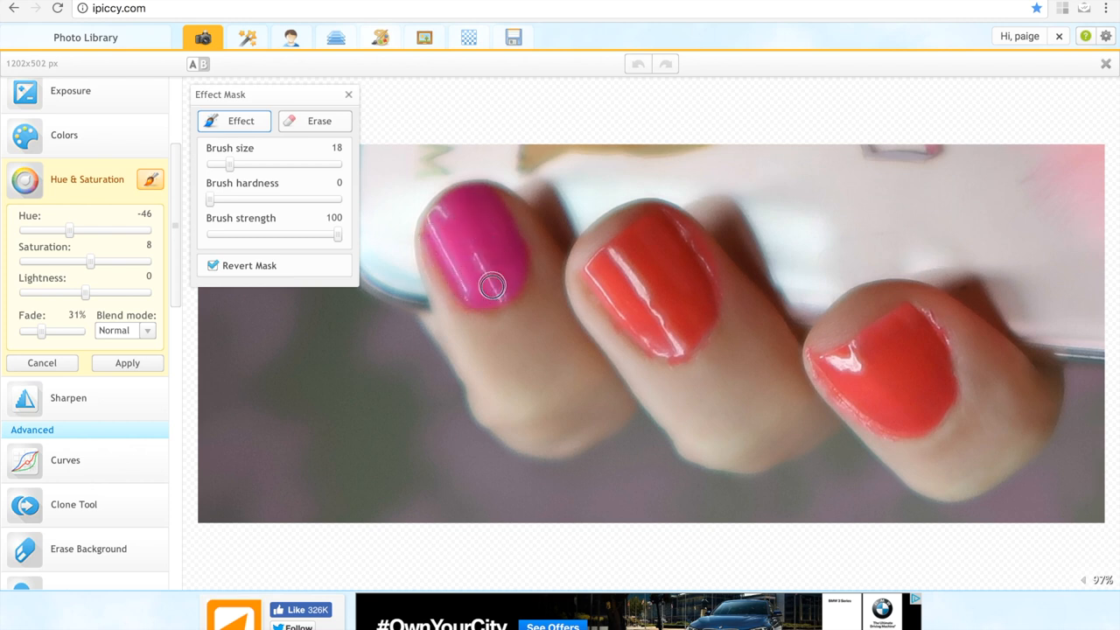
Paint the second fingernail pink, touching up its lower part and right edge
left_click_drag(492, 286, 598, 276)
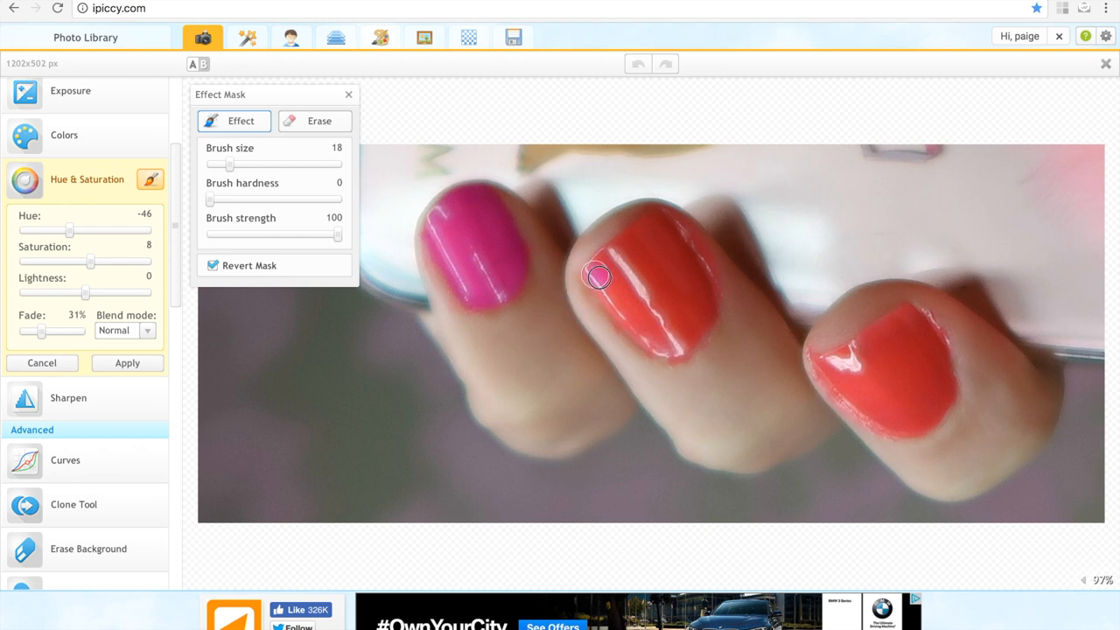
left_click_drag(600, 275, 695, 328)
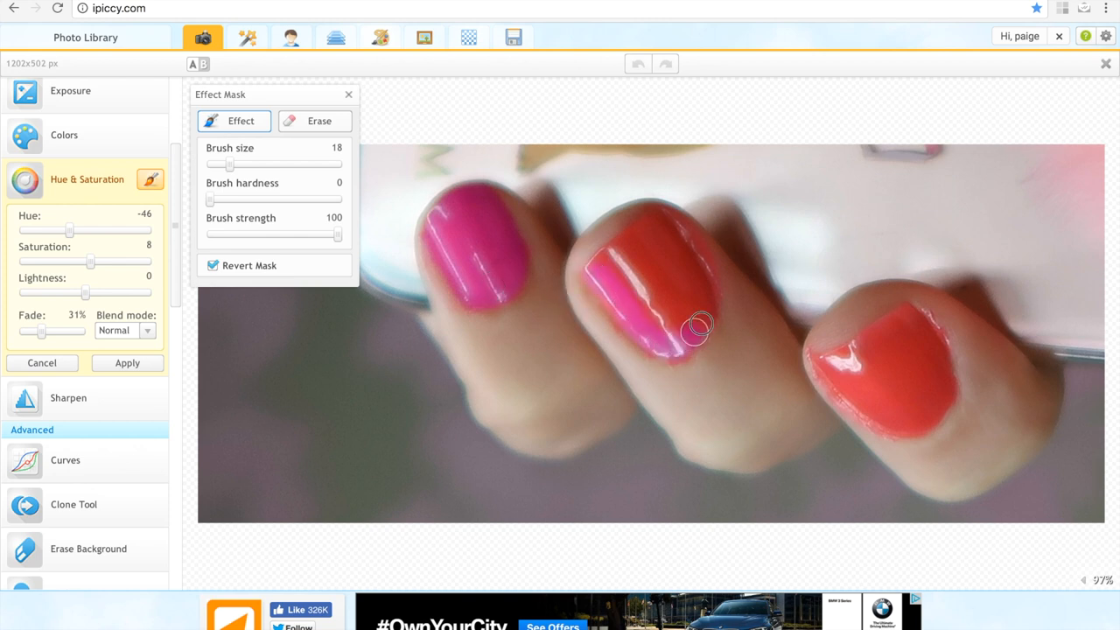
left_click_drag(696, 328, 678, 245)
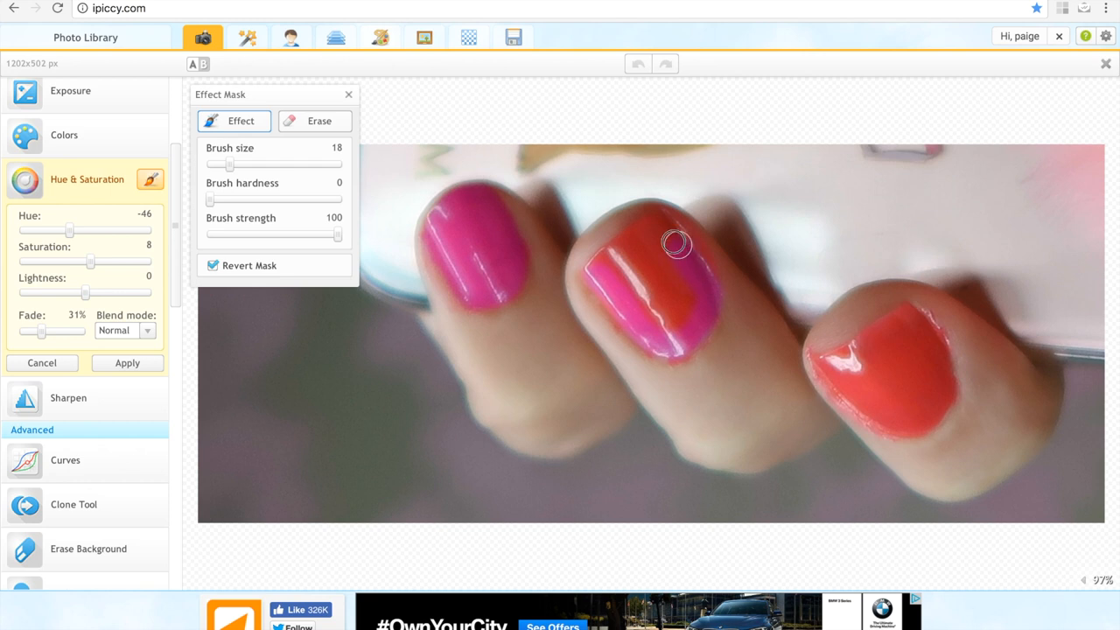
left_click_drag(677, 245, 639, 238)
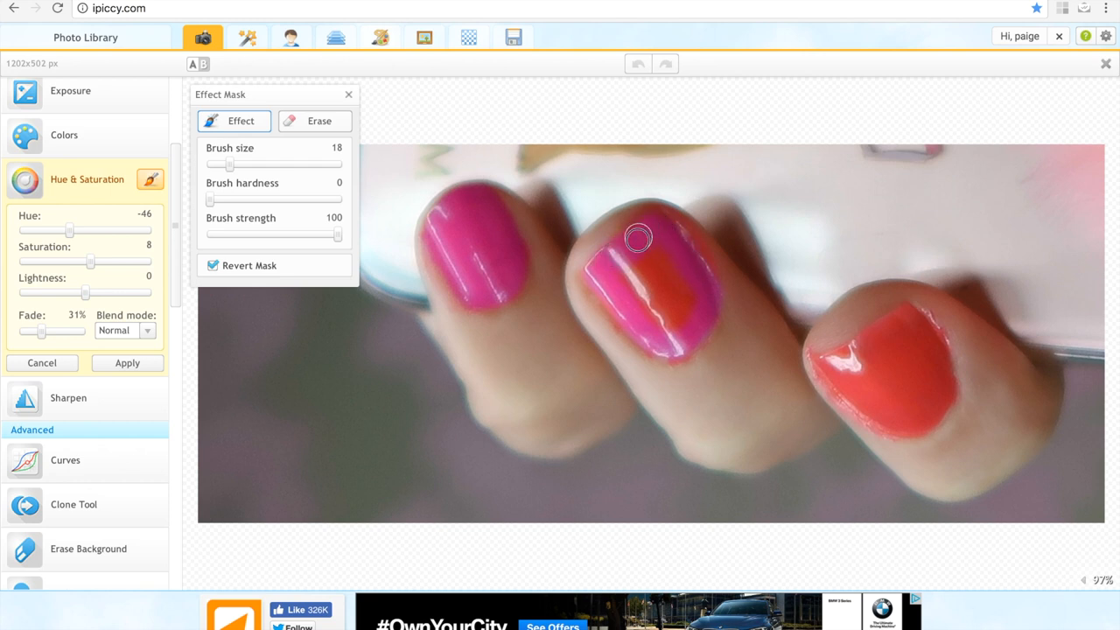
left_click_drag(639, 238, 670, 258)
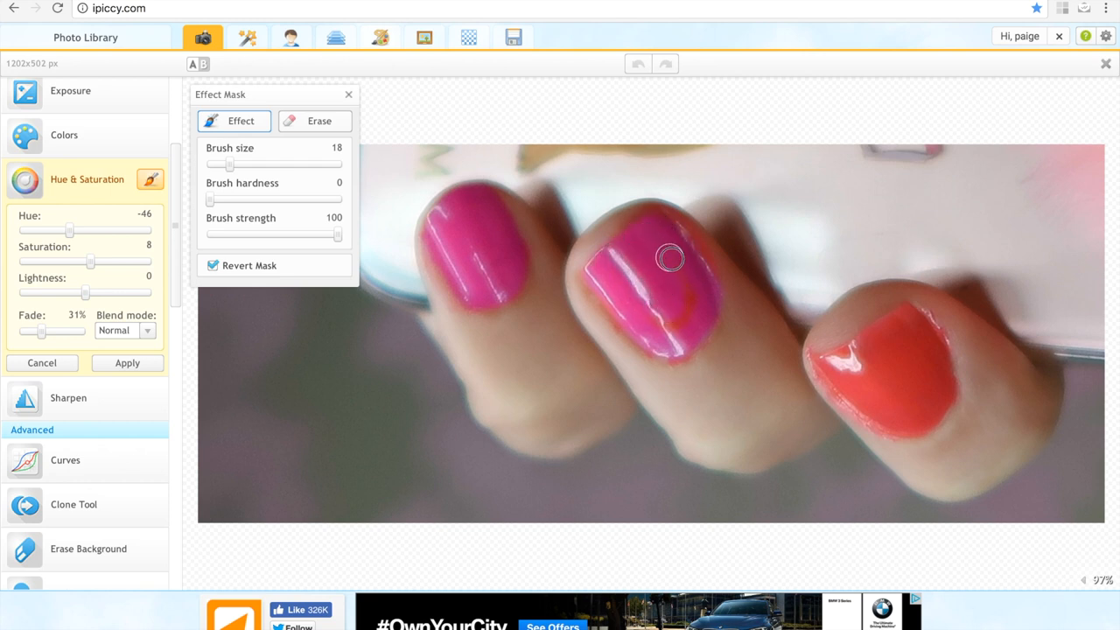
left_click_drag(670, 258, 638, 329)
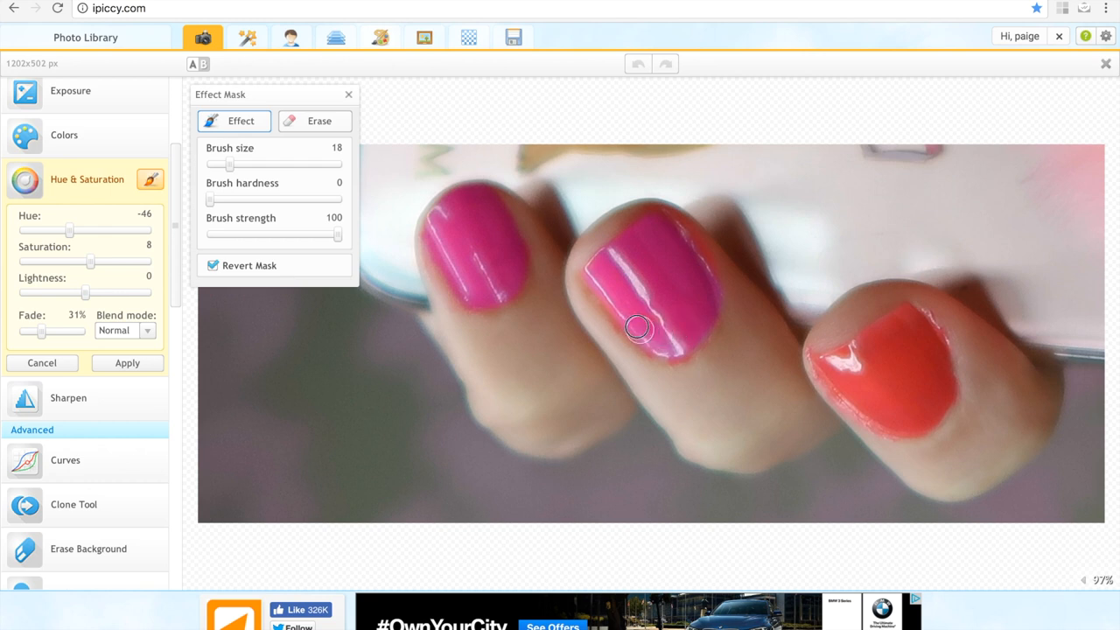
left_click_drag(637, 328, 709, 324)
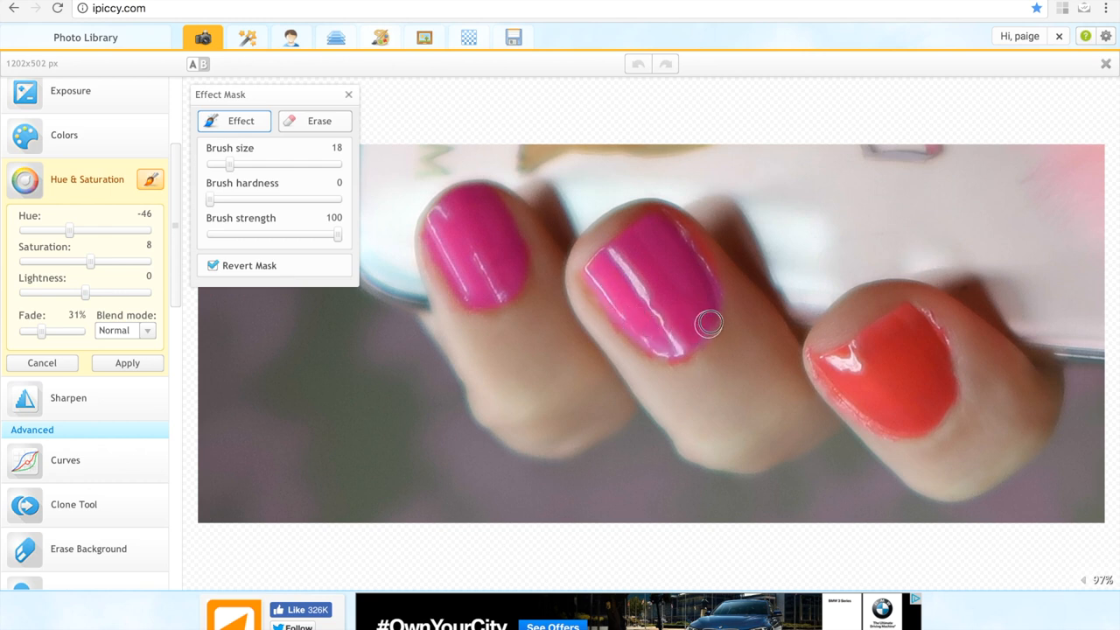
Paint pink over the third fingernail
left_click_drag(708, 324, 831, 354)
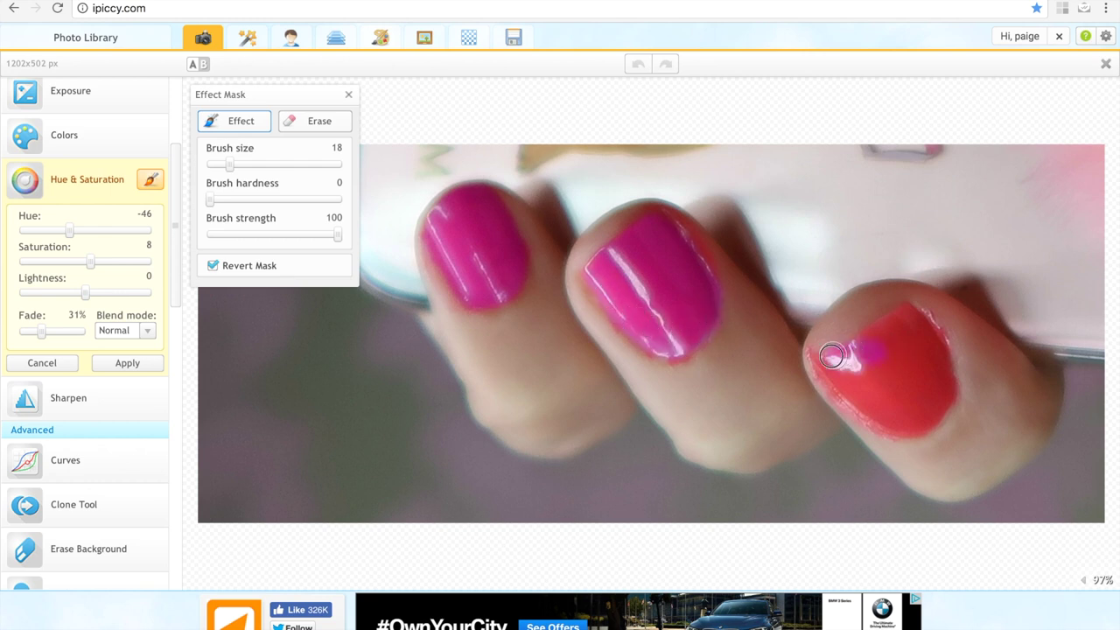
left_click_drag(832, 354, 920, 422)
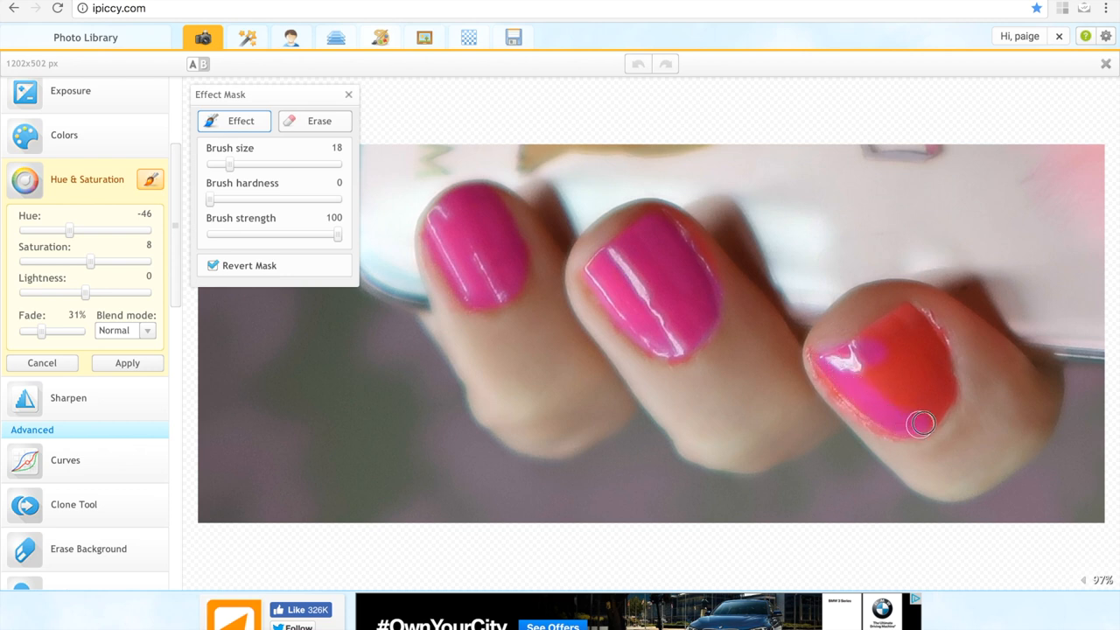
left_click_drag(921, 424, 875, 336)
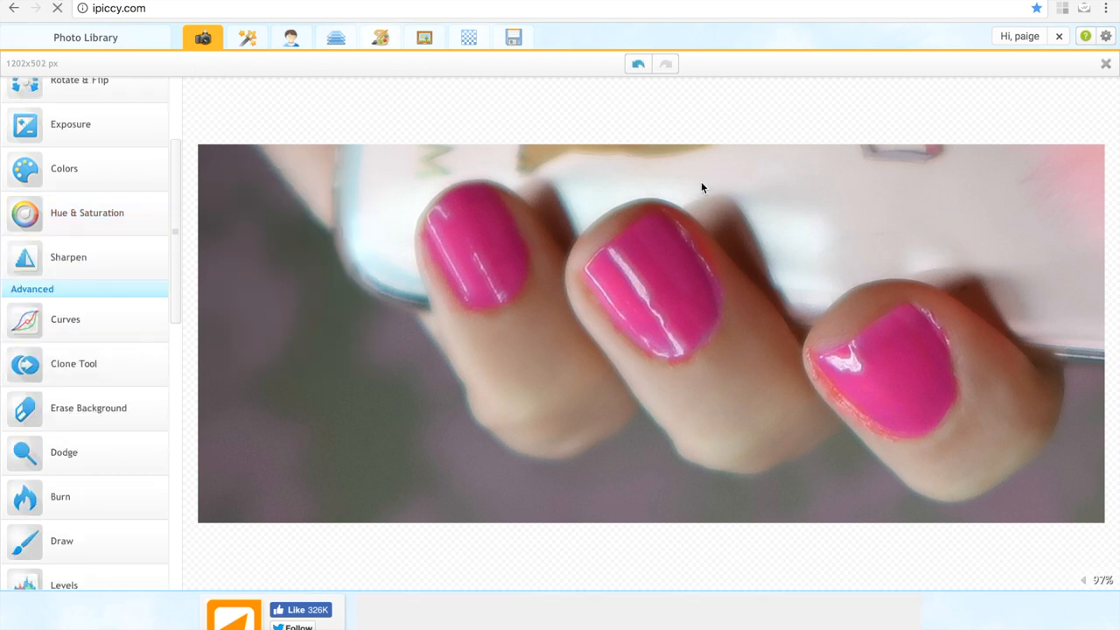
Apply the Hue & Saturation adjustment to lock in the pink nails
left_click(638, 63)
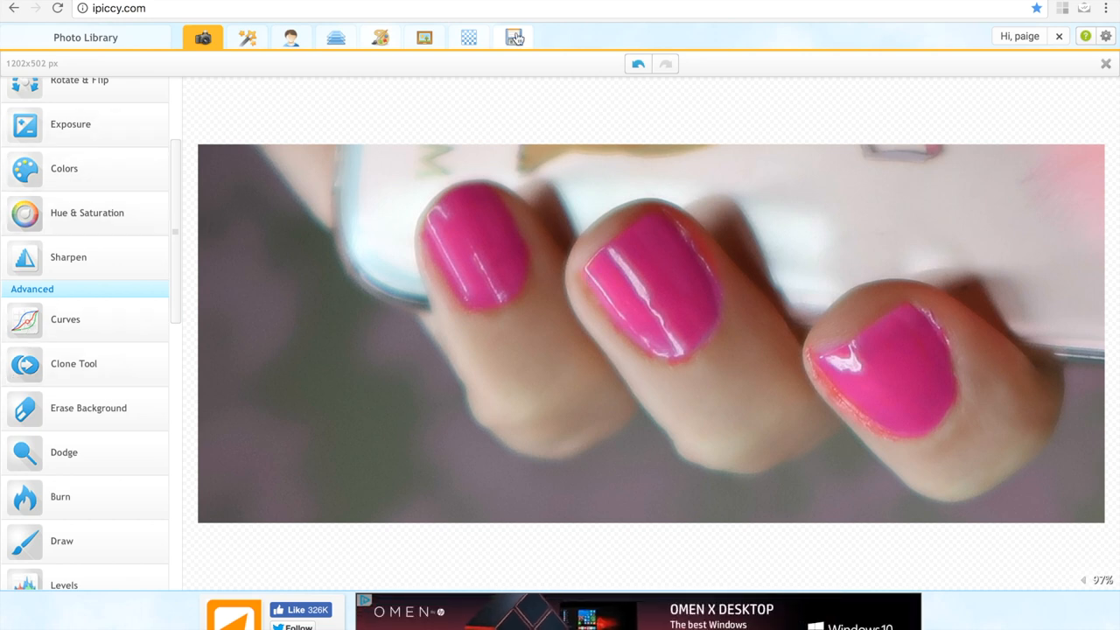
Save the pink-nail photo to the computer as IMG_0040C.jpg at 100% quality
left_click(515, 37)
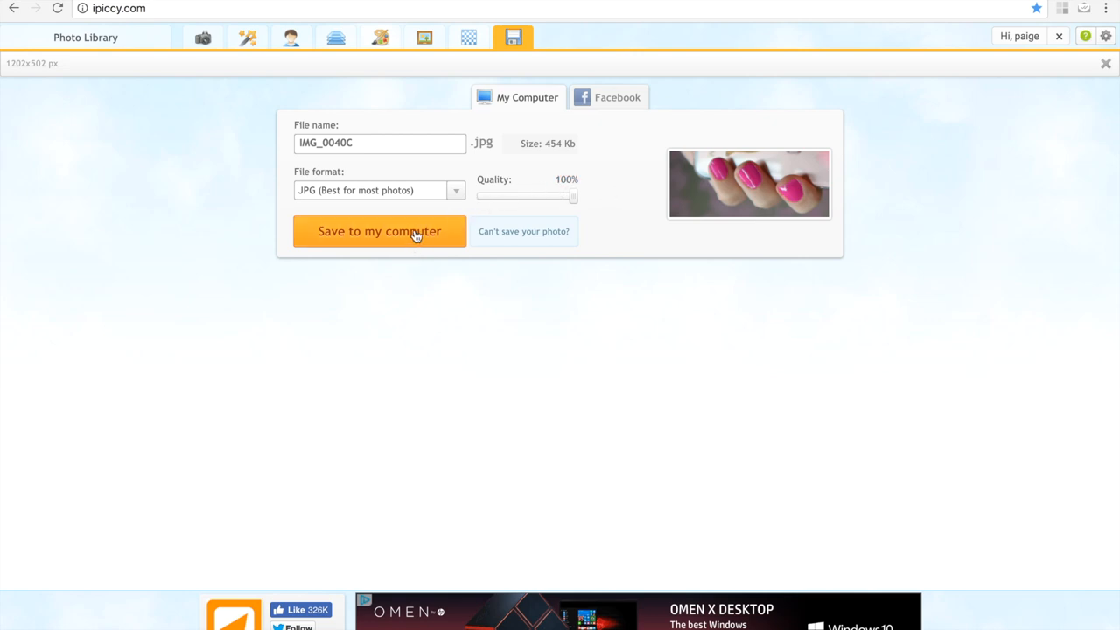
left_click(379, 231)
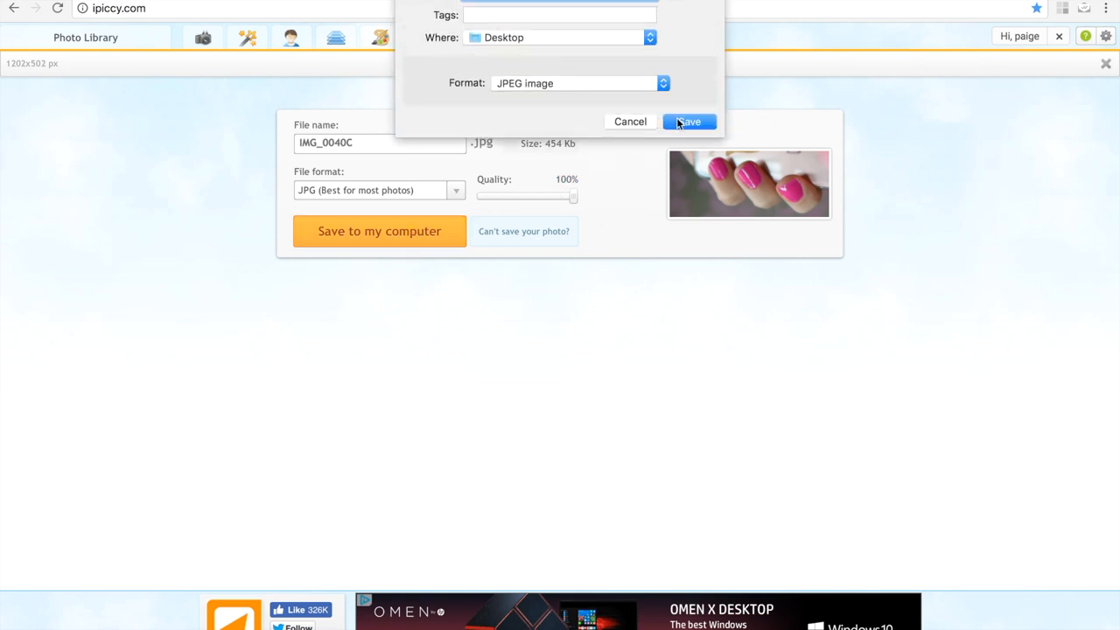